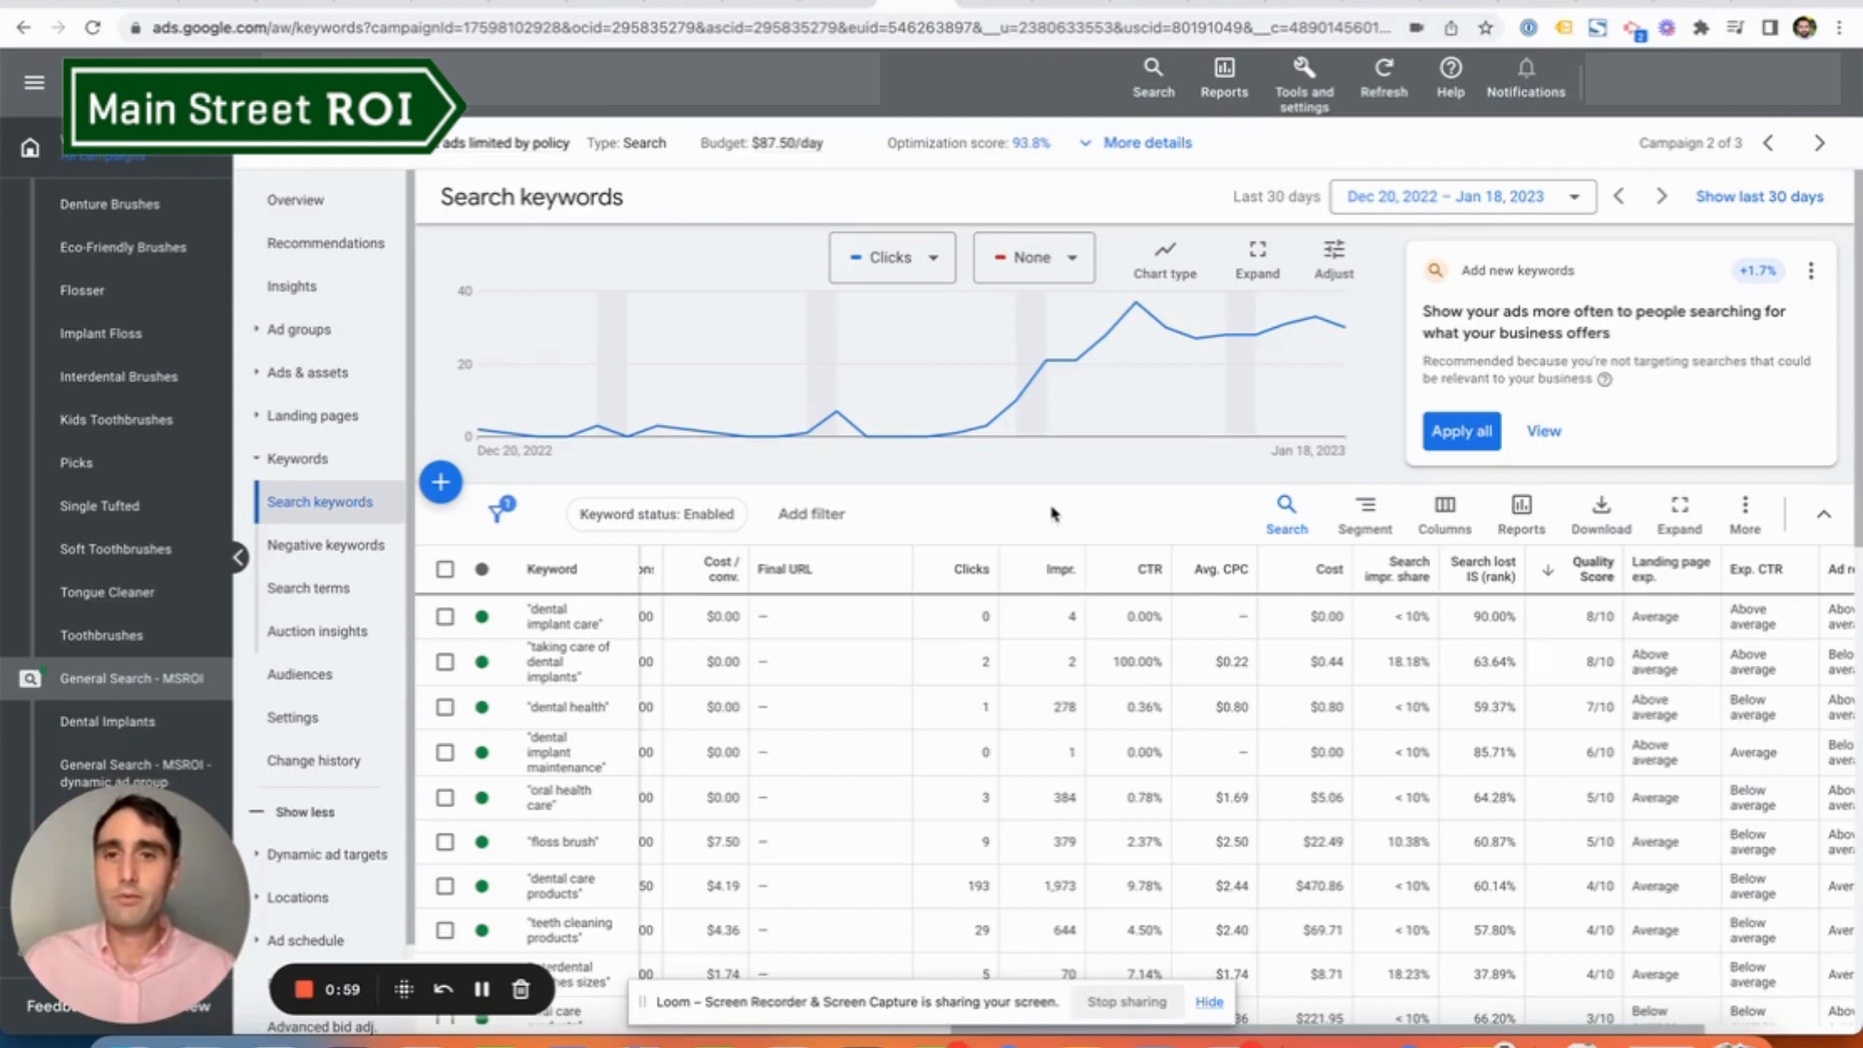
mouse_move(1193, 342)
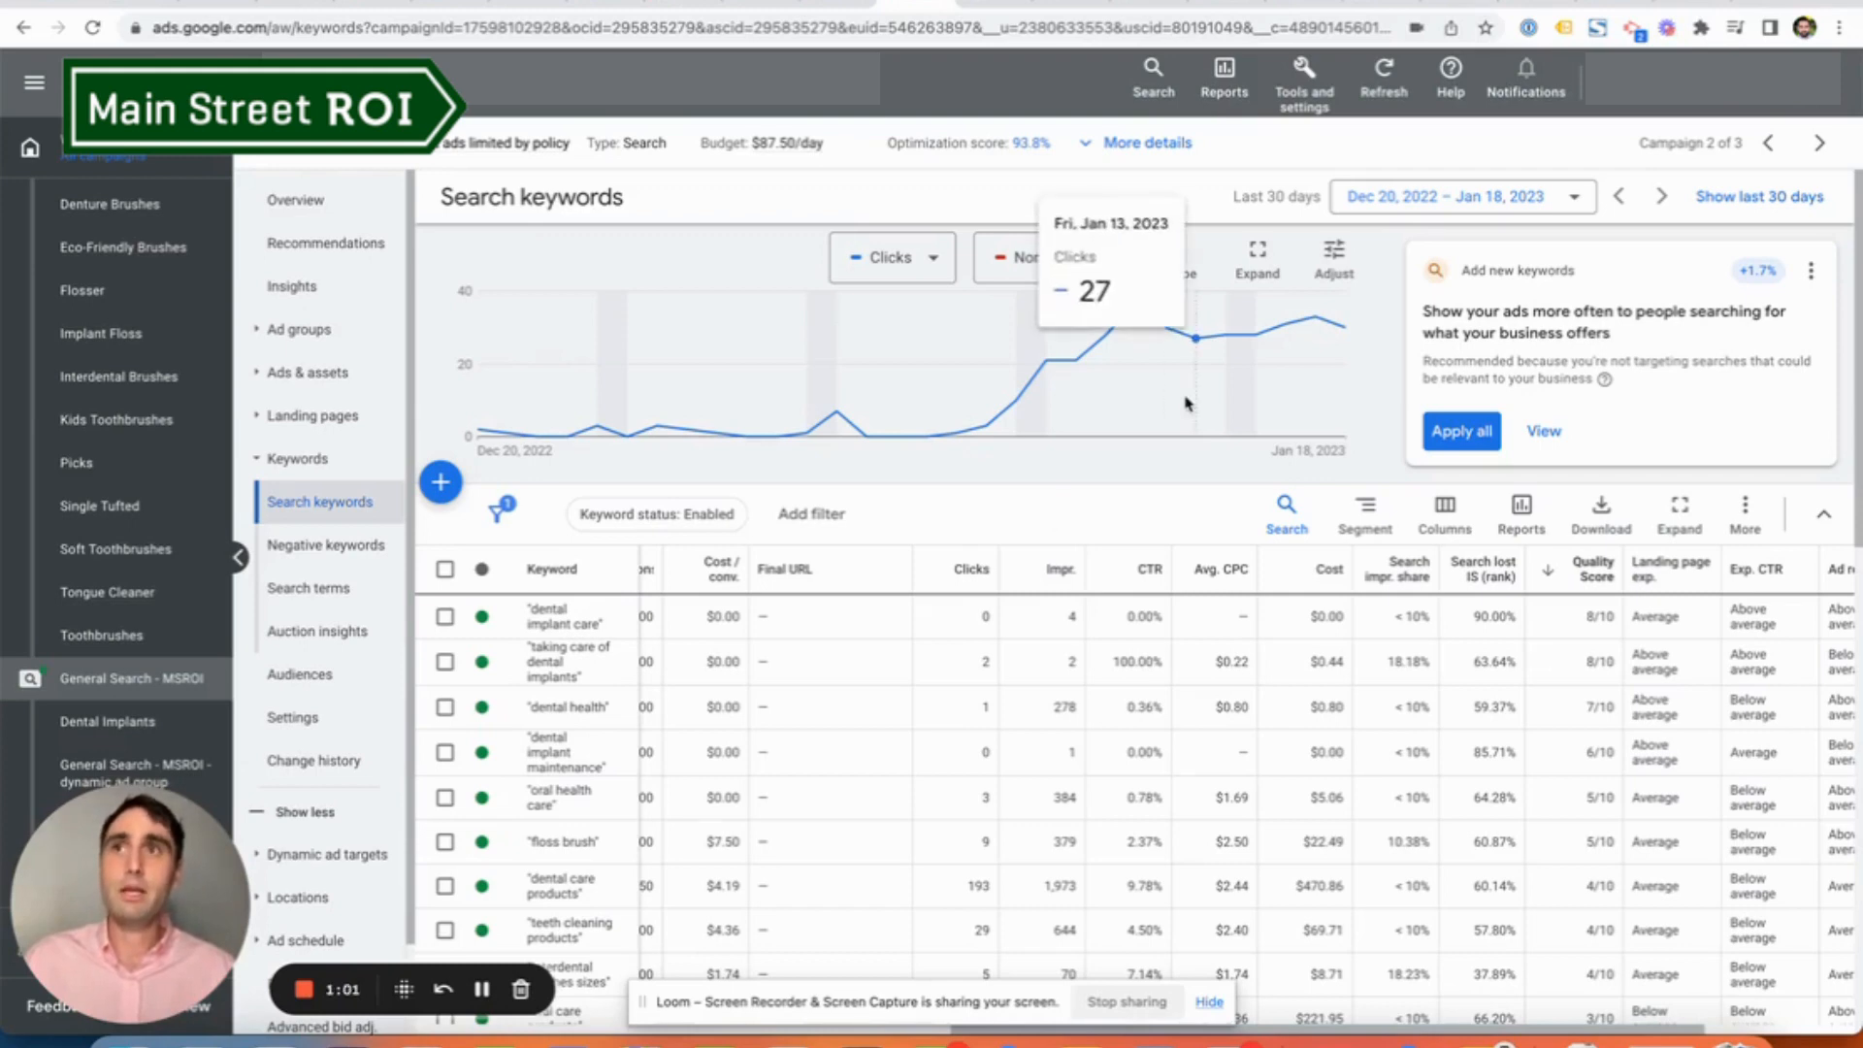